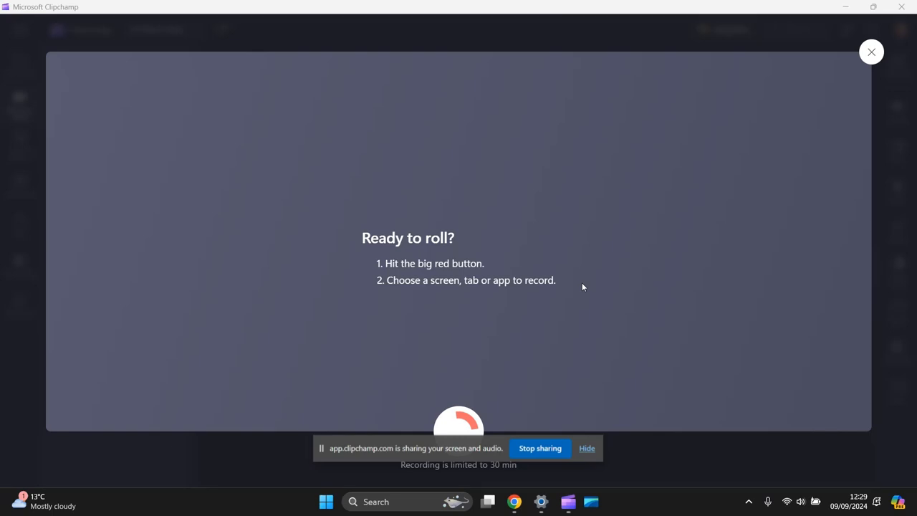
Step: Dismiss the Clipchamp recording screen so the desktop is visible
{"action": "left_click", "coordinate": [871, 52]}
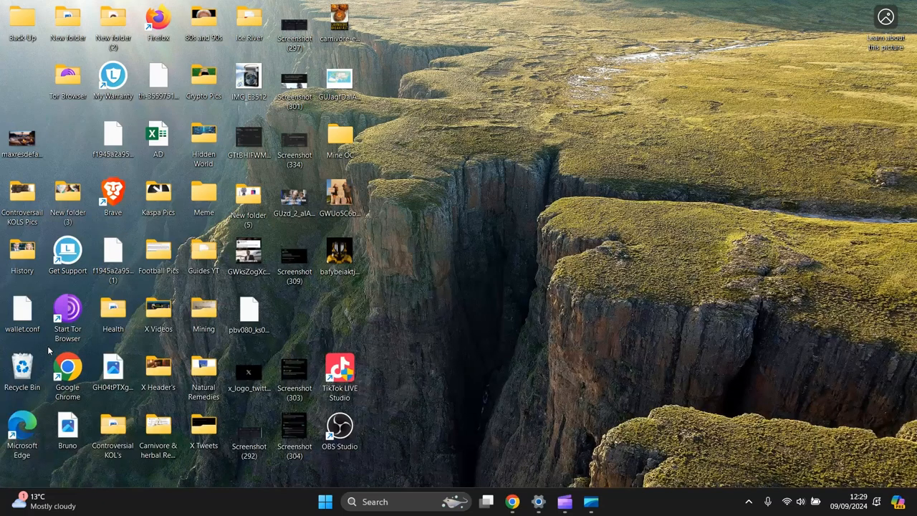
{"action": "mouse_move", "coordinate": [157, 193]}
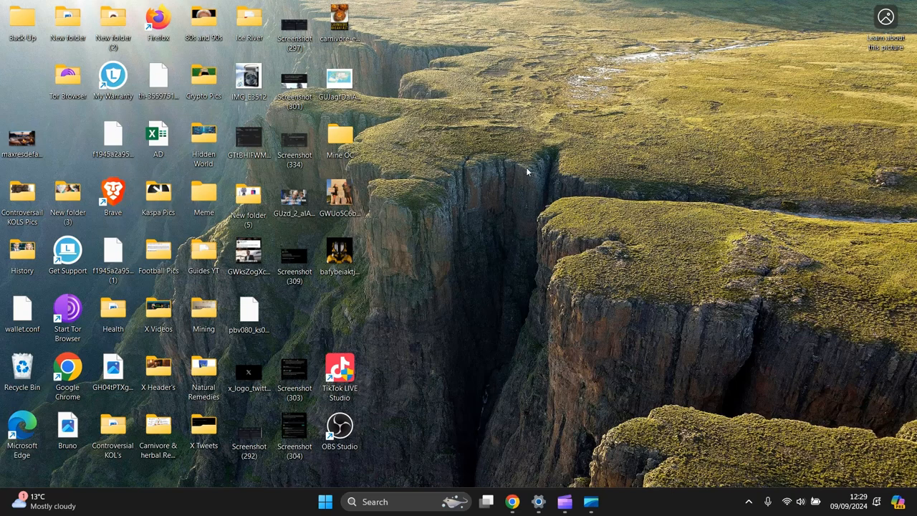
{"action": "mouse_move", "coordinate": [306, 498]}
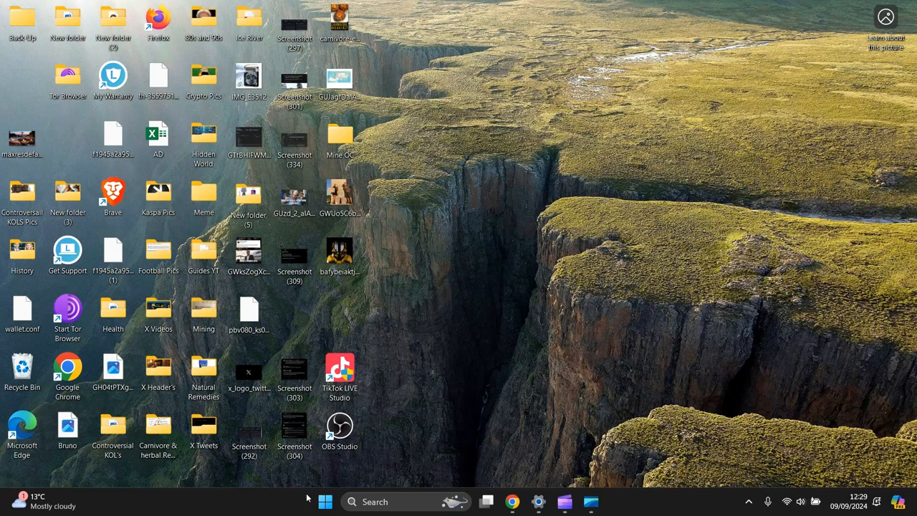
Step: Open Settings from Start, go to Personalization > Themes, and scroll to Related settings
{"action": "left_click", "coordinate": [325, 501]}
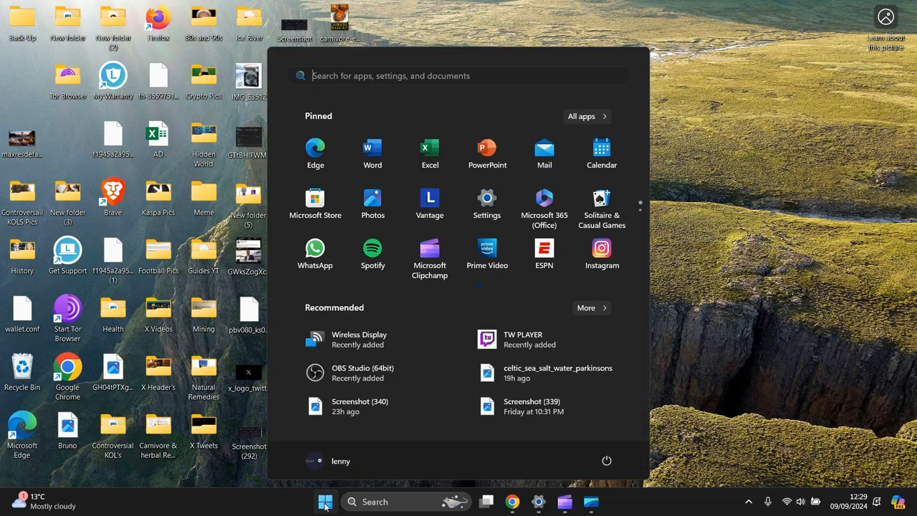
{"action": "mouse_move", "coordinate": [486, 200]}
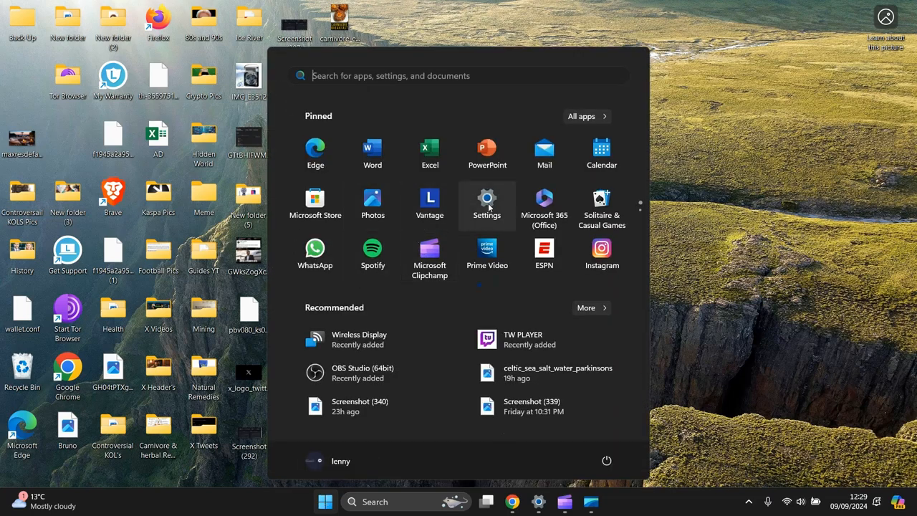
{"action": "left_click", "coordinate": [486, 204]}
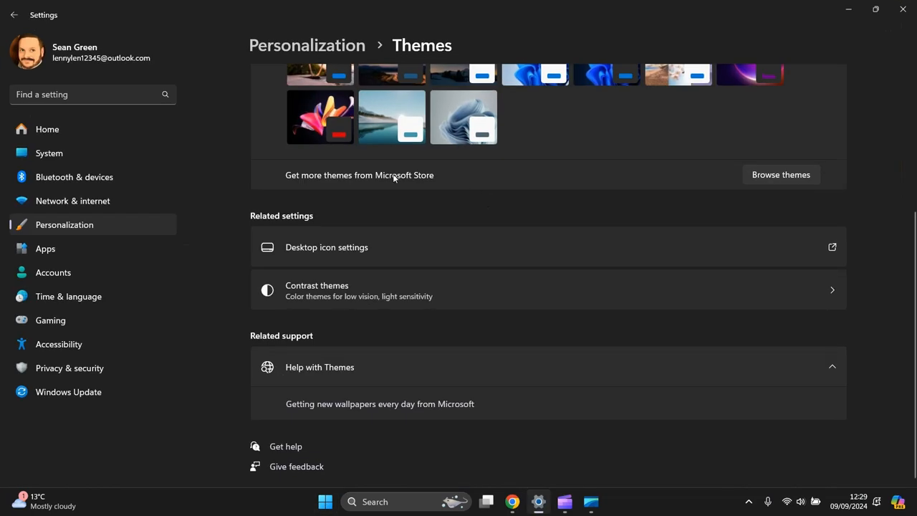
{"action": "mouse_move", "coordinate": [56, 231]}
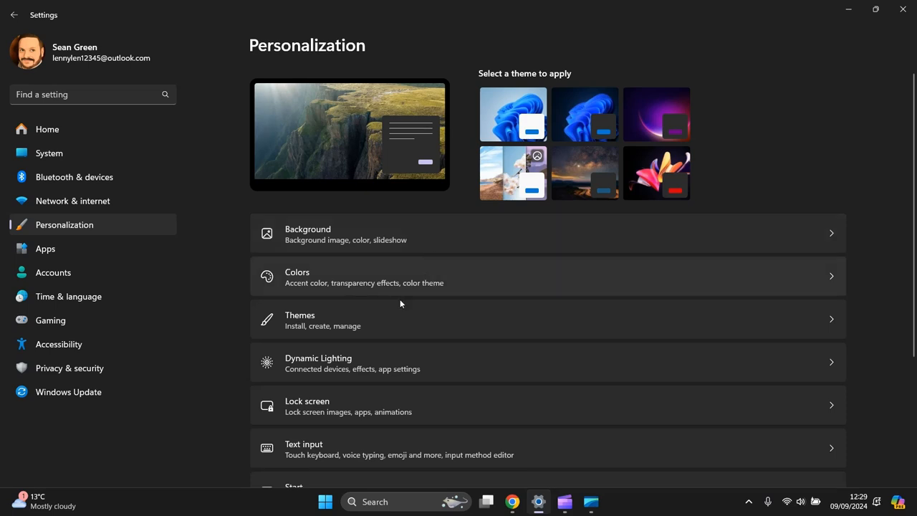
{"action": "left_click", "coordinate": [299, 318]}
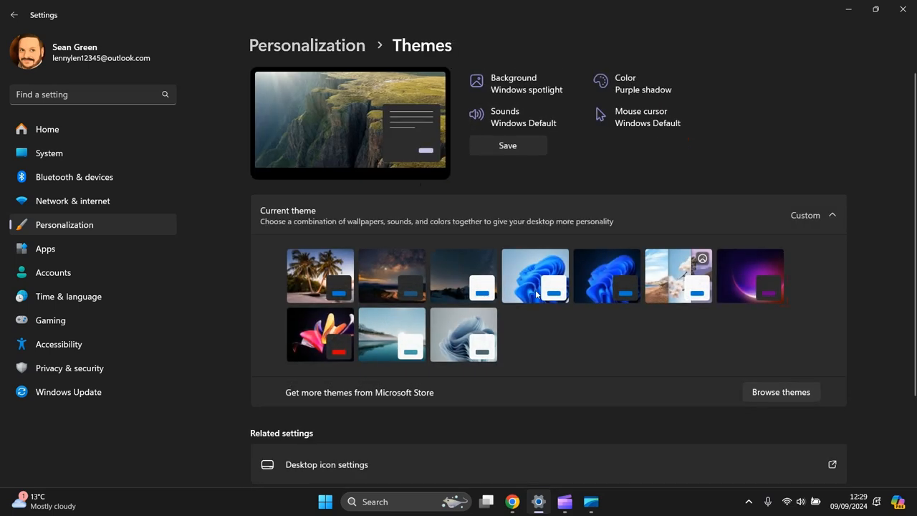
{"action": "scroll", "scroll_direction": "down", "scroll_amount": 3}
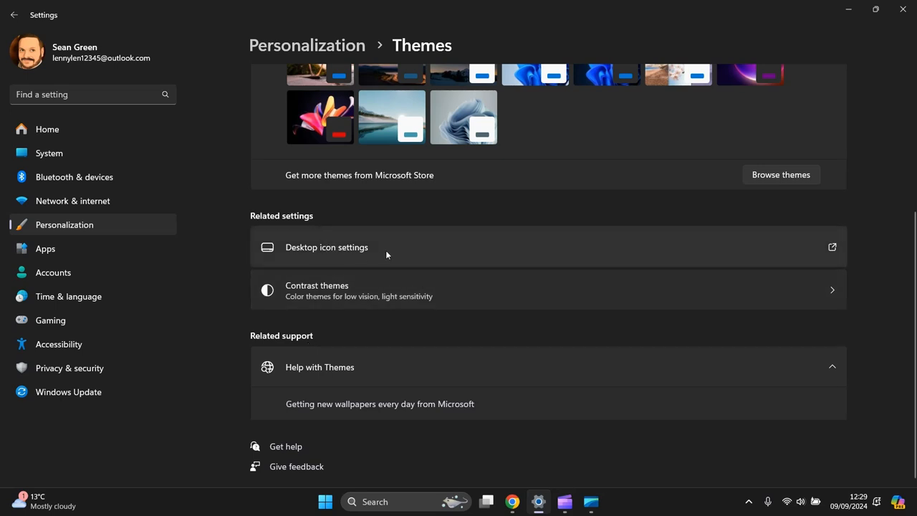
Step: Tick User's Files and Network in Desktop icon settings and apply
{"action": "left_click", "coordinate": [325, 247]}
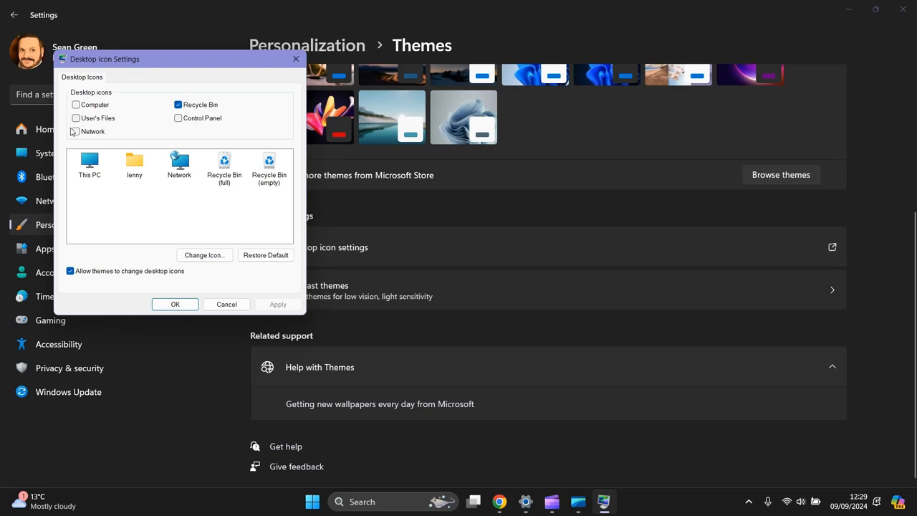
{"action": "left_click", "coordinate": [76, 131]}
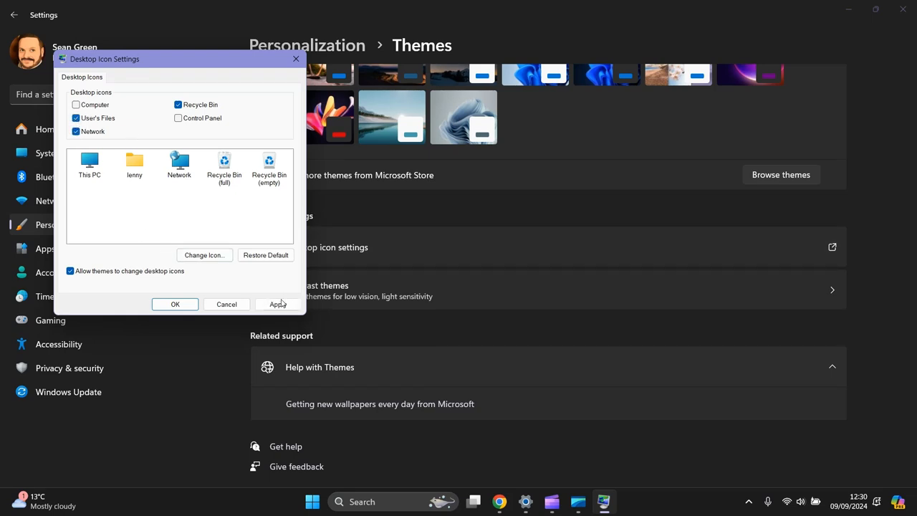
{"action": "left_click", "coordinate": [76, 131]}
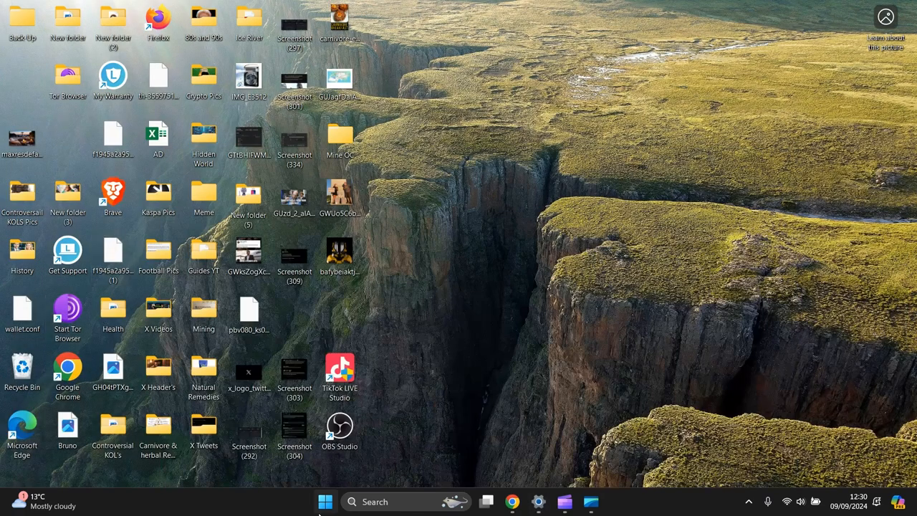
{"action": "mouse_move", "coordinate": [325, 501]}
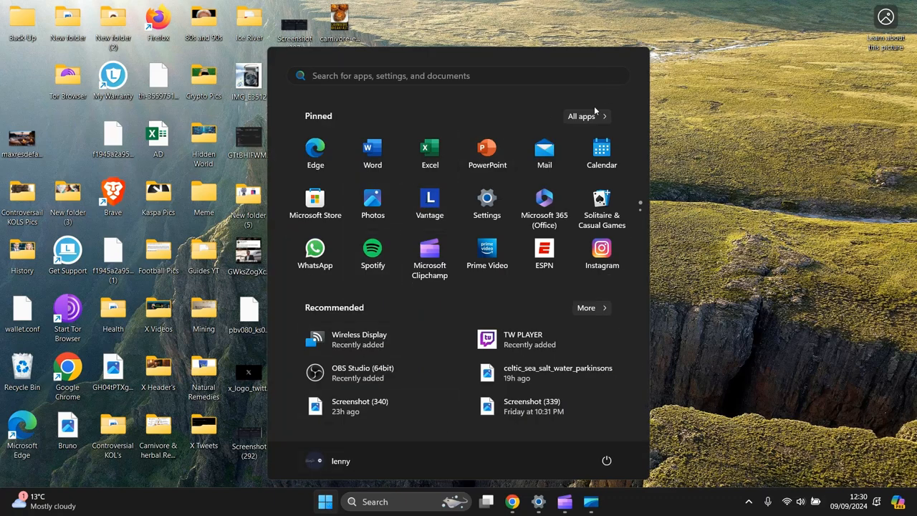
{"action": "mouse_move", "coordinate": [587, 116]}
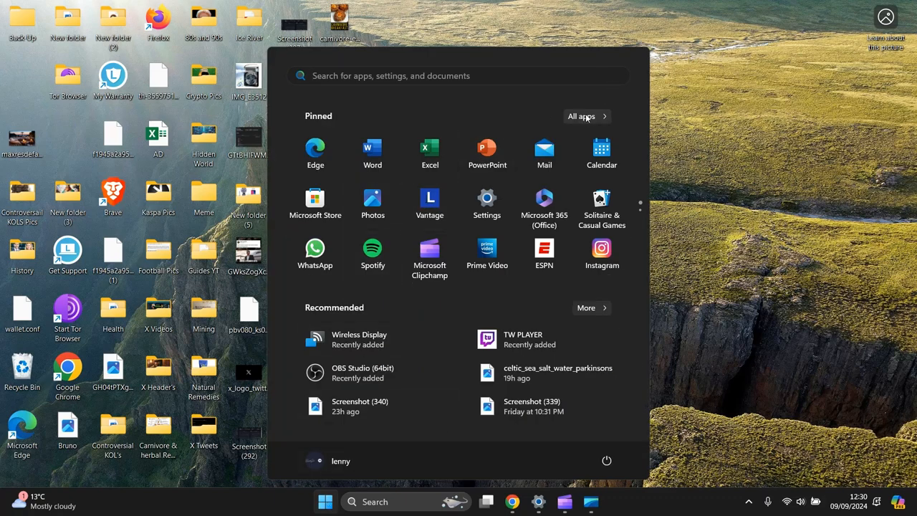
Step: Drag the Calendar app from Start onto the desktop beside the other icons
{"action": "left_click", "coordinate": [581, 116]}
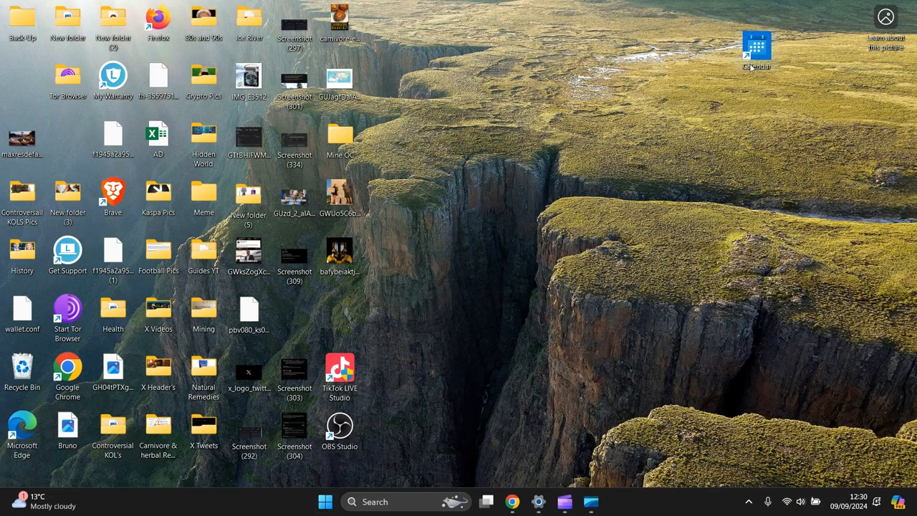
{"action": "left_click_drag", "start_coordinate": [757, 50], "coordinate": [383, 25]}
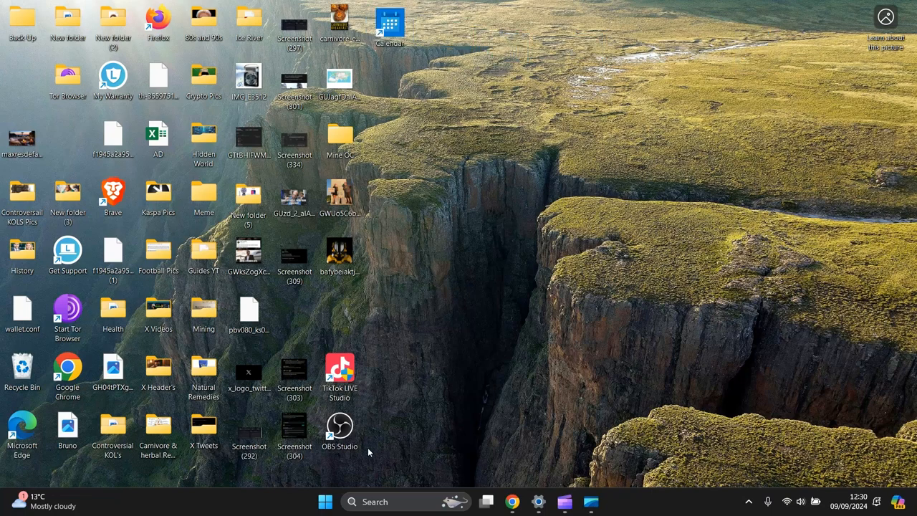
Step: Drag Camera from Start's All apps list onto the desktop toward Calendar
{"action": "left_click", "coordinate": [325, 500]}
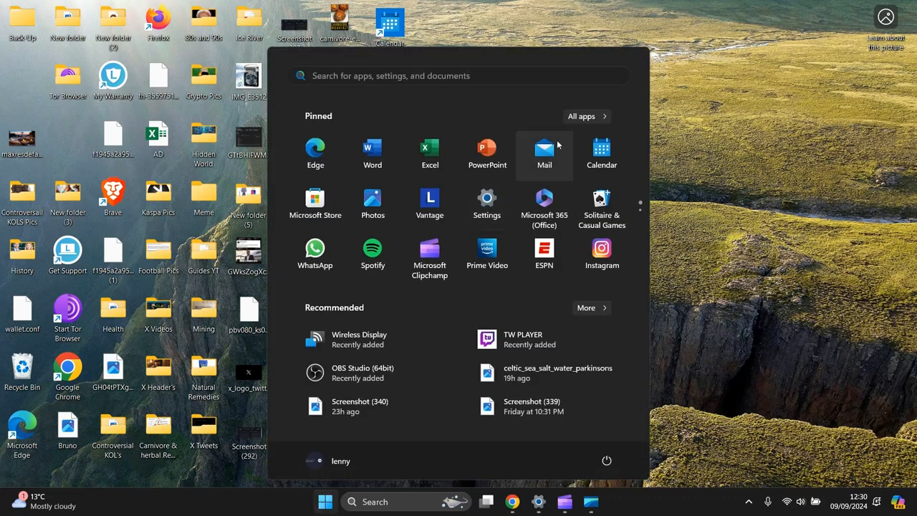
{"action": "left_click", "coordinate": [581, 116]}
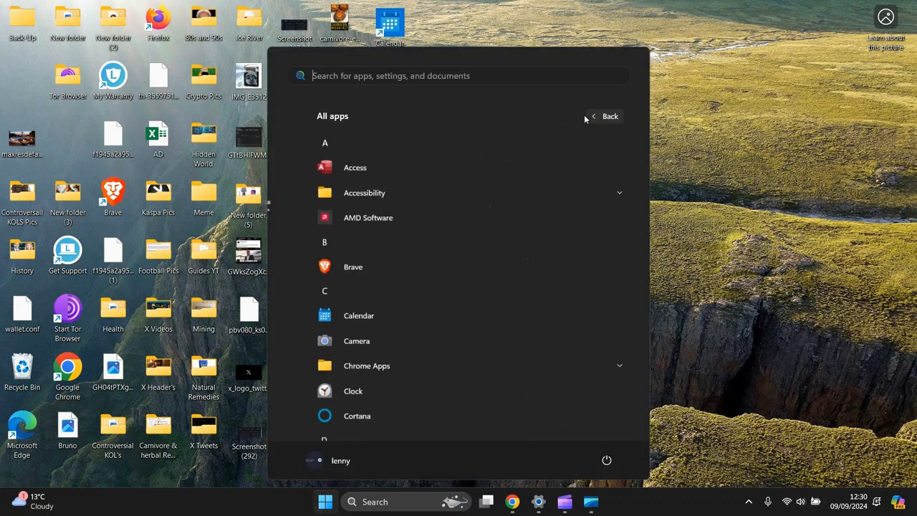
{"action": "mouse_move", "coordinate": [345, 341]}
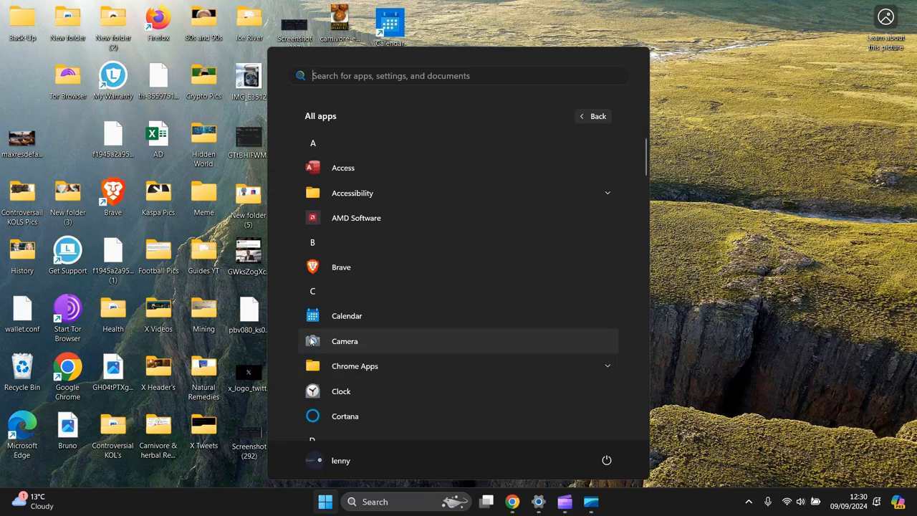
{"action": "mouse_move", "coordinate": [768, 109]}
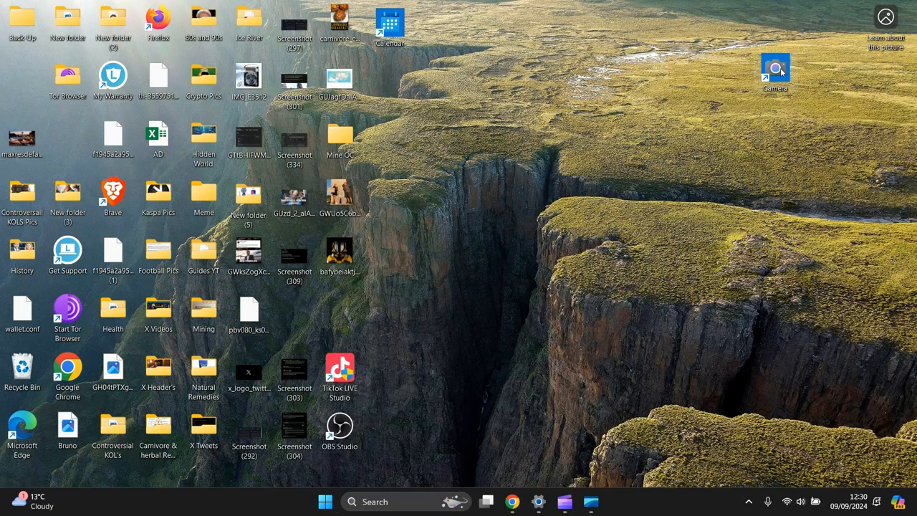
{"action": "left_click_drag", "start_coordinate": [774, 74], "coordinate": [559, 322]}
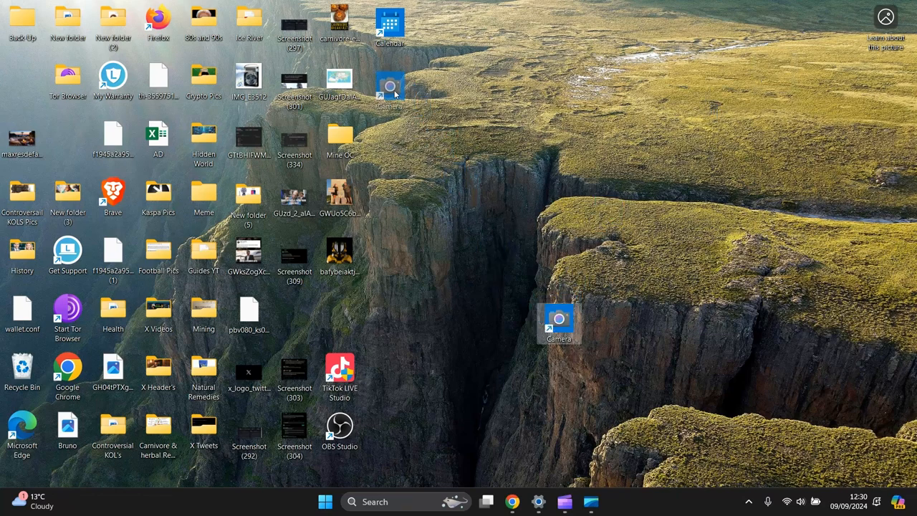
Step: Drop the Camera shortcut directly beneath the Calendar icon
{"action": "left_click_drag", "start_coordinate": [558, 322], "coordinate": [388, 86]}
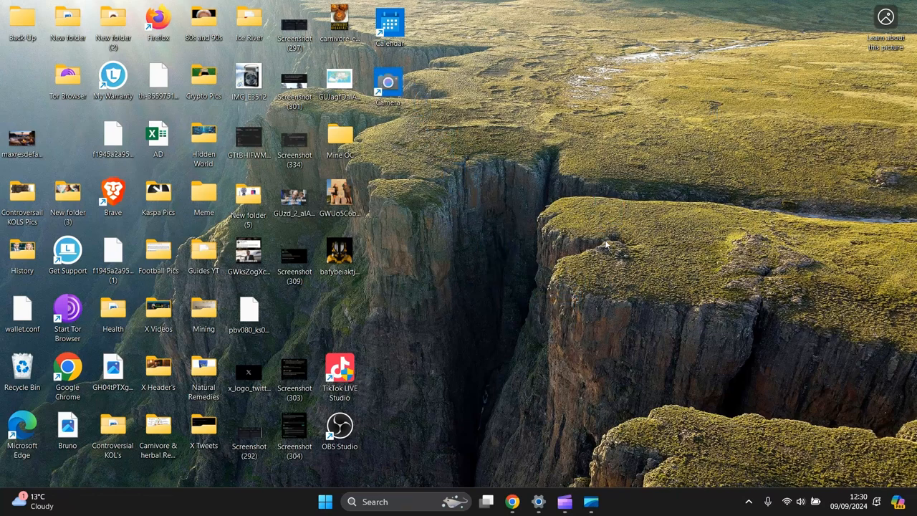
{"action": "mouse_move", "coordinate": [600, 212]}
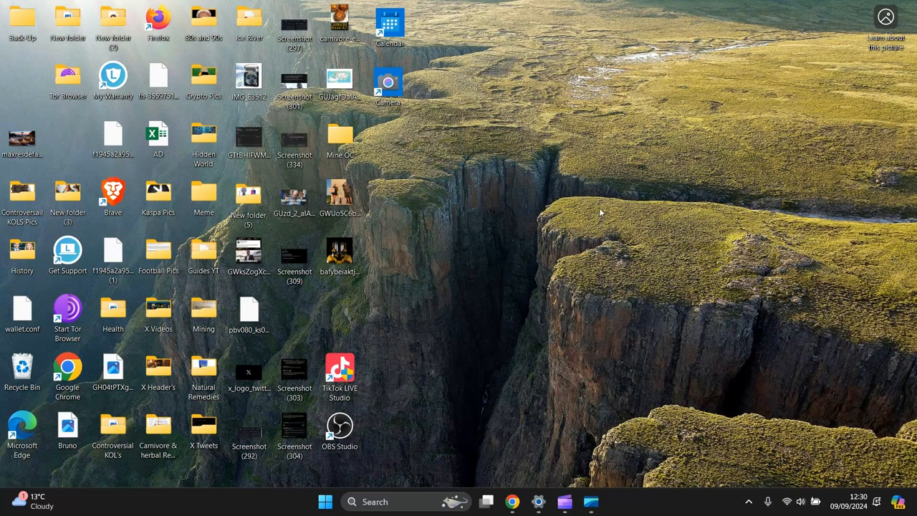
{"action": "mouse_move", "coordinate": [611, 201]}
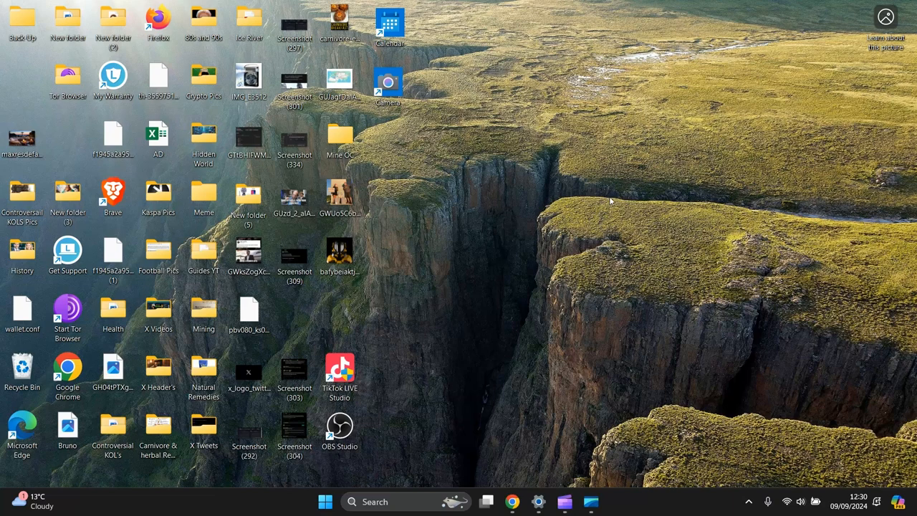
{"action": "mouse_move", "coordinate": [608, 206]}
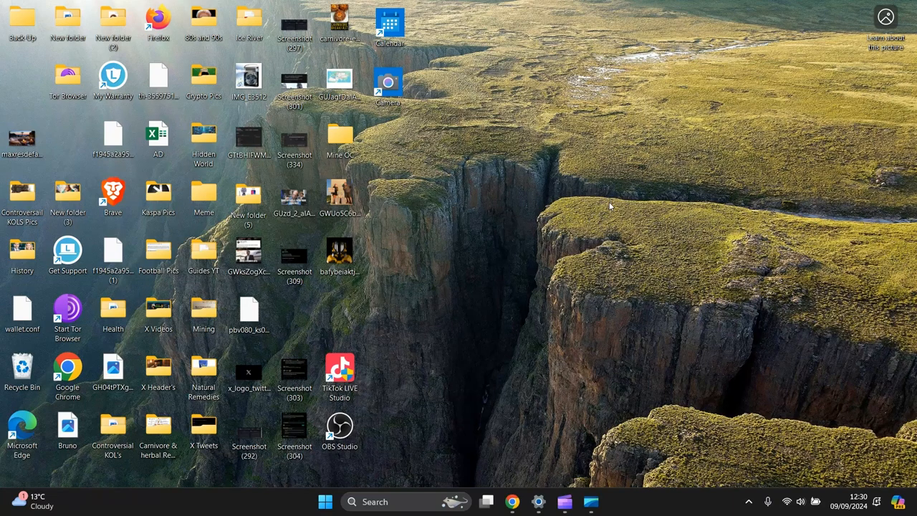